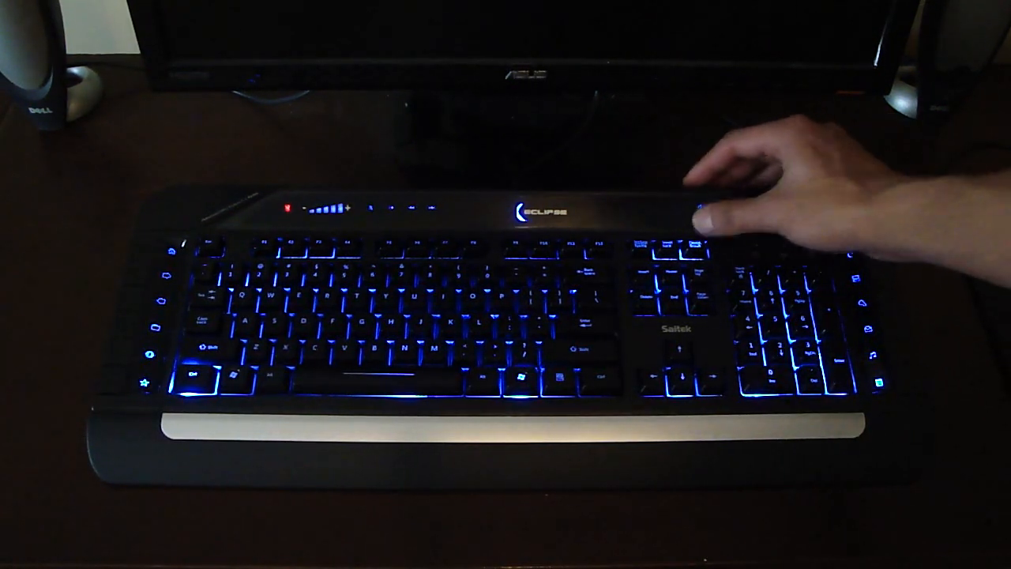
left_click(702, 215)
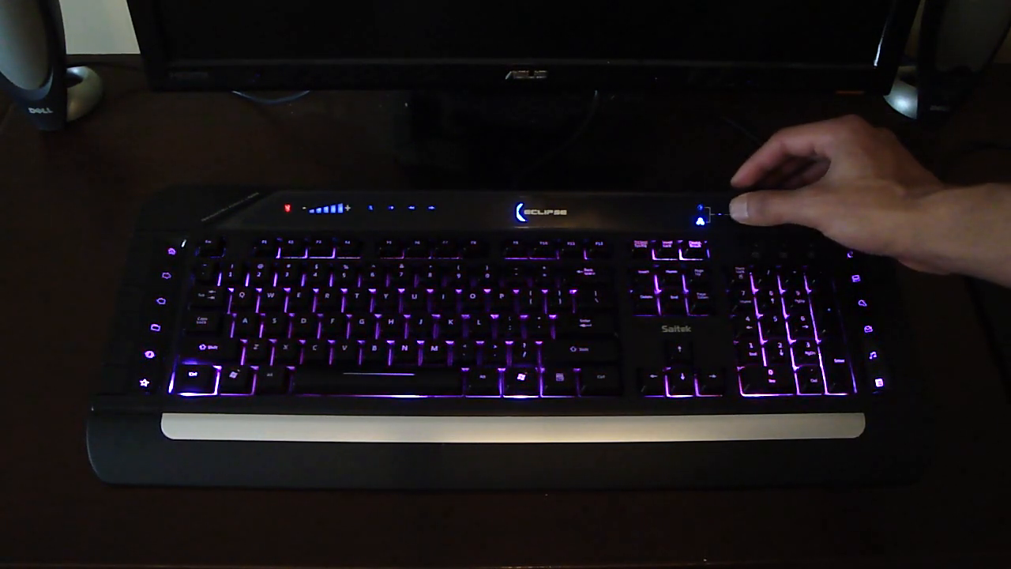
left_click(701, 213)
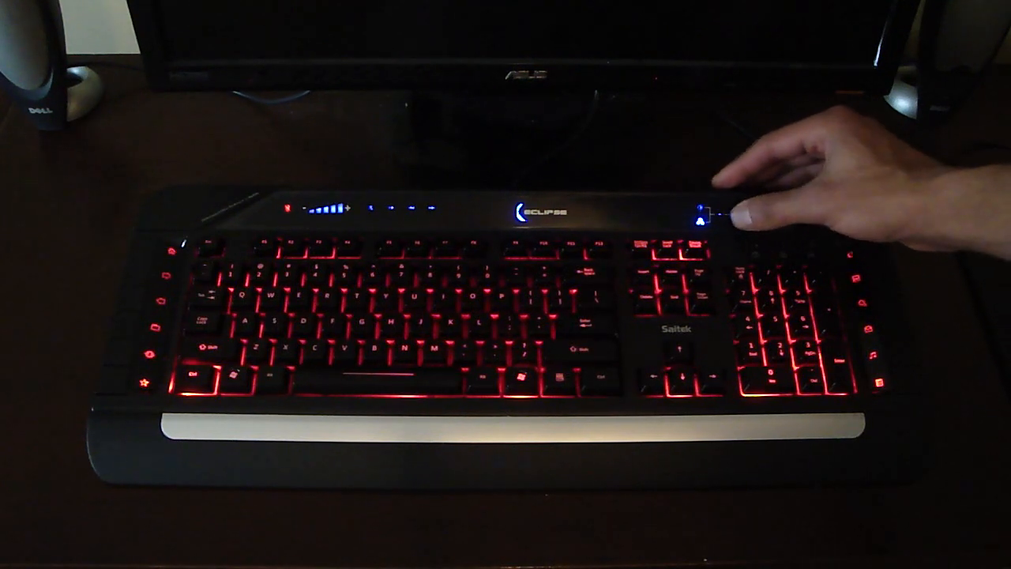
left_click(708, 213)
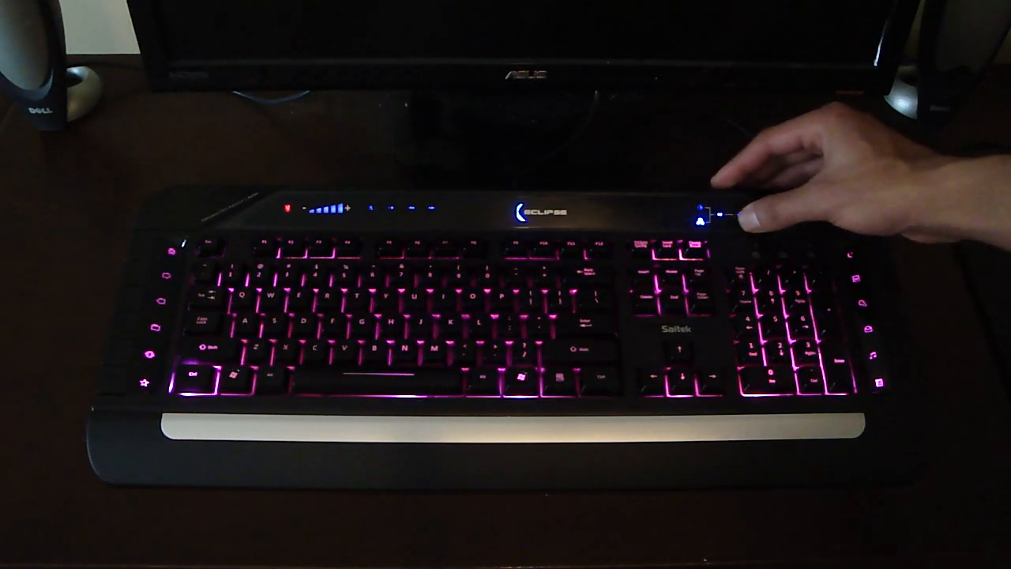
left_click(708, 213)
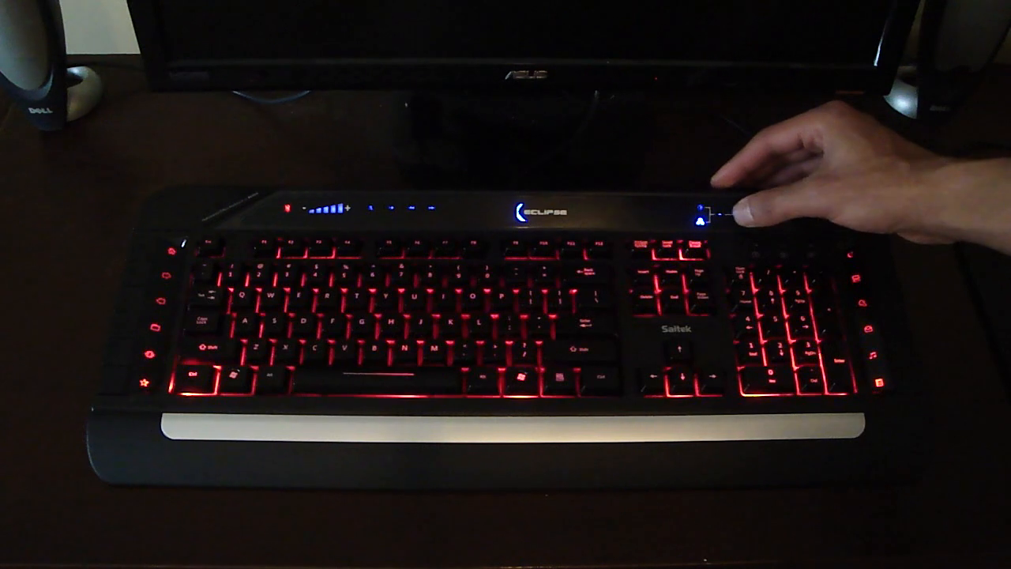
left_click(701, 214)
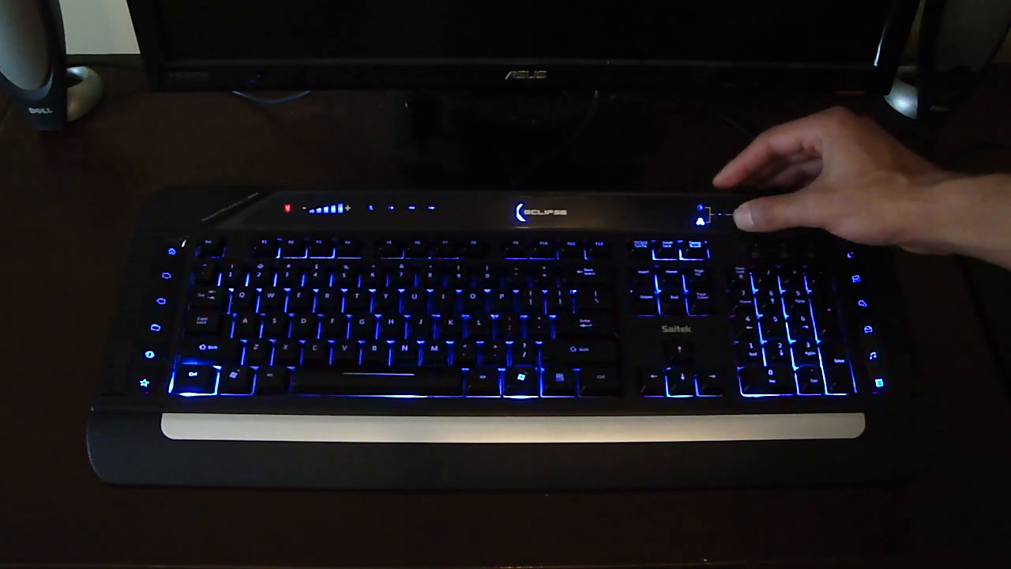